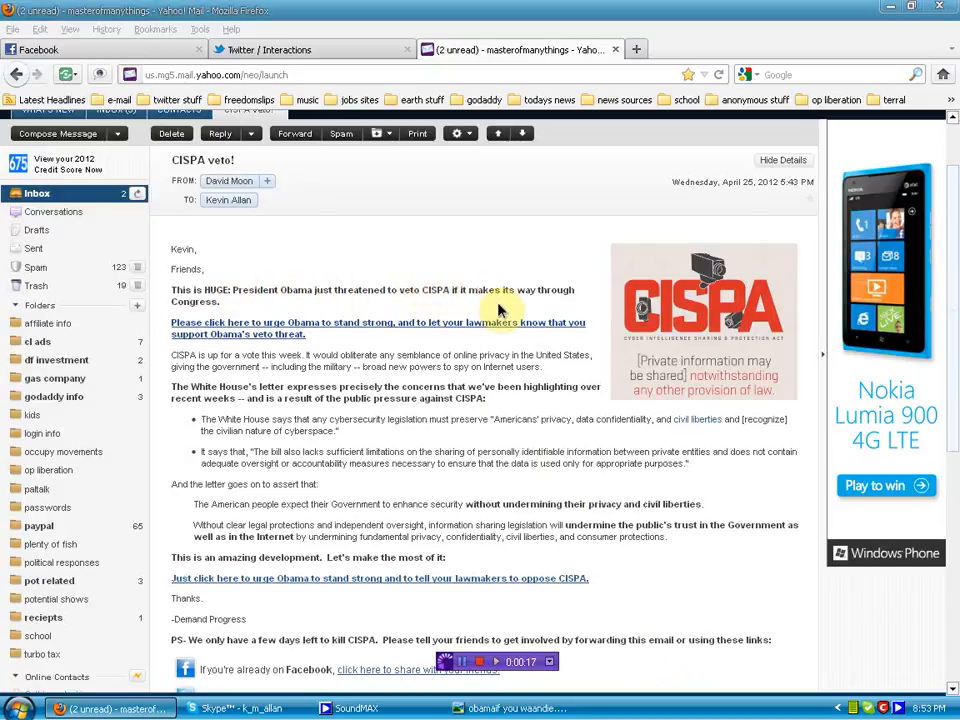
mouse_move(570, 307)
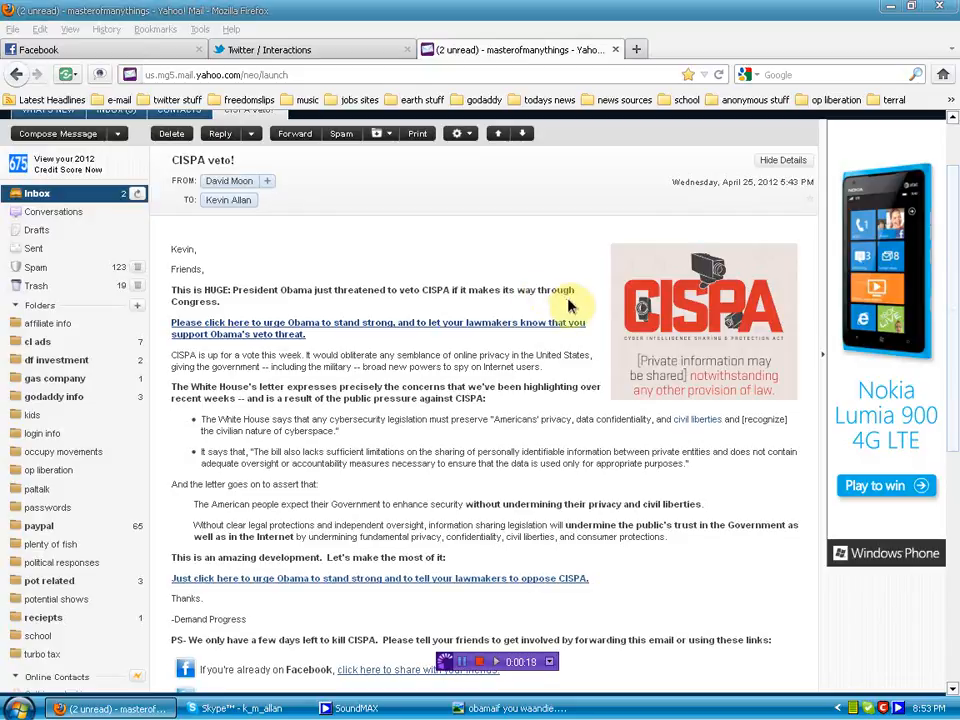
mouse_move(620, 592)
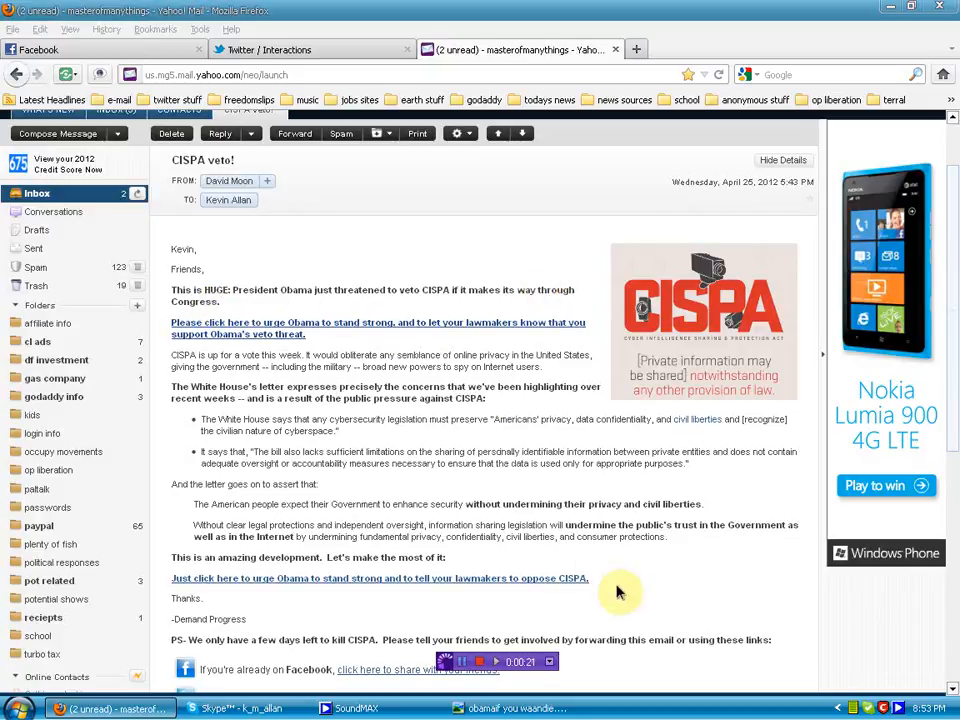